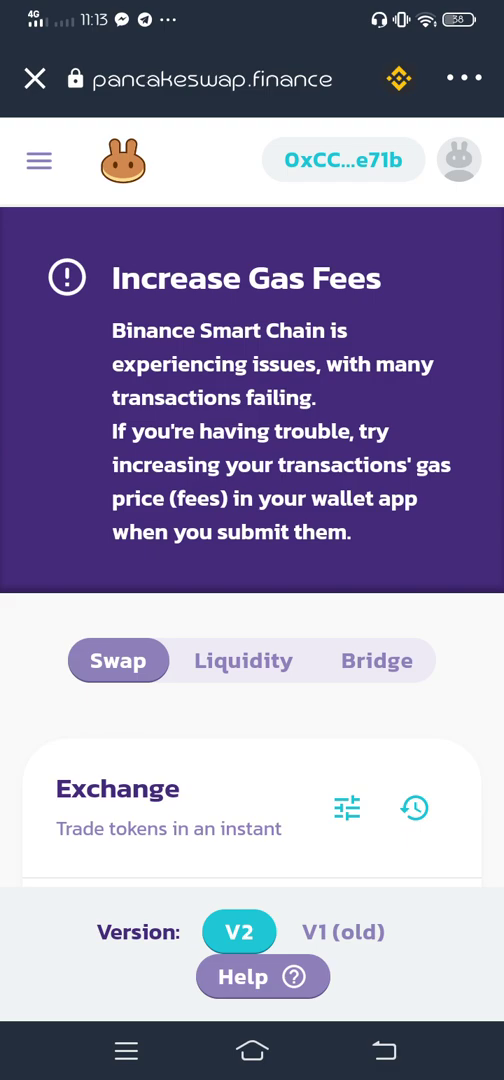
- Choose WOLF as the token to receive in the BNB swap form
scroll("down", 3)
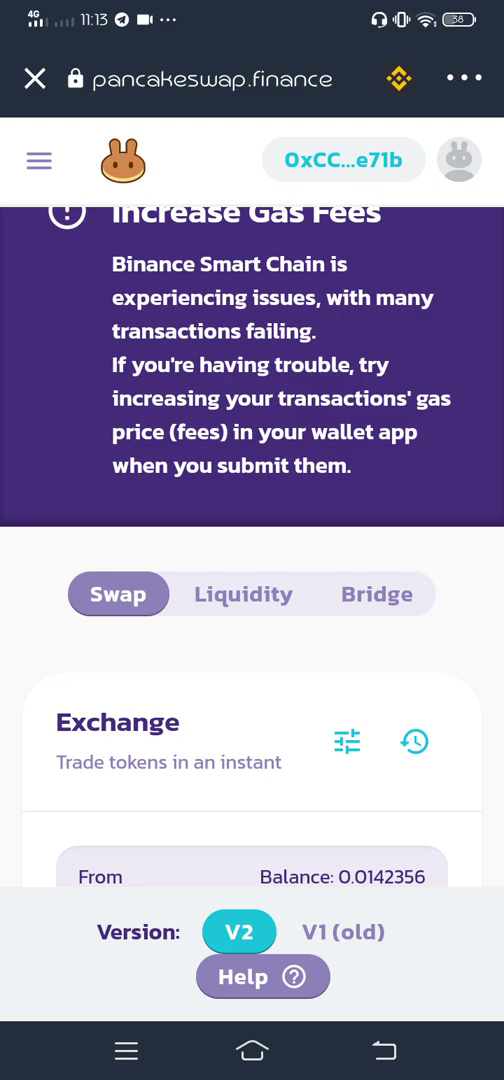
scroll("down", 3)
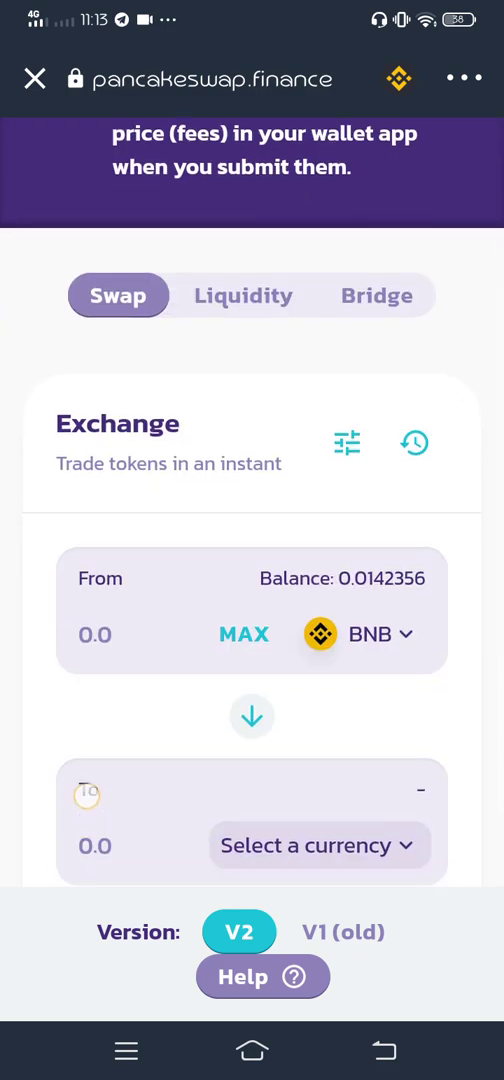
left_click(318, 845)
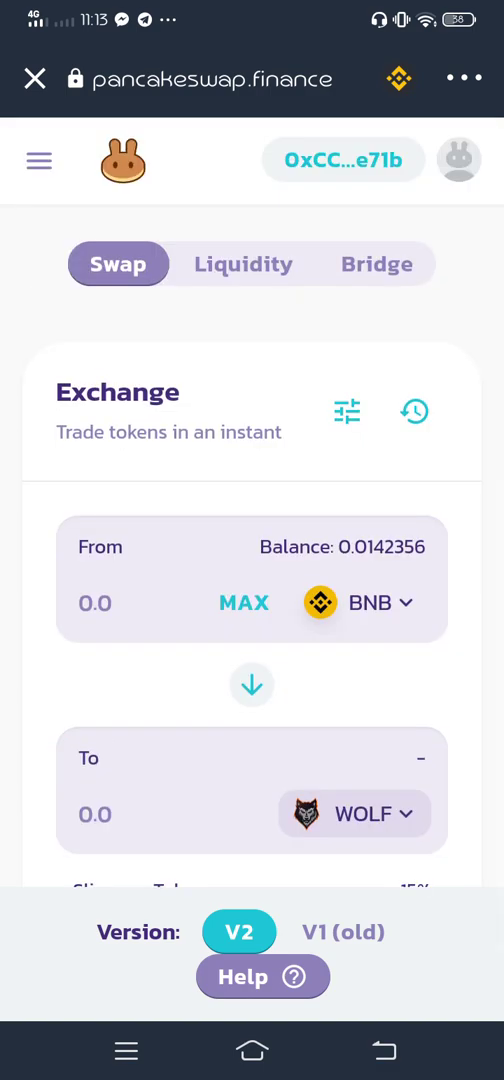
- Enter 0.01 BNB and review the WOLF estimate at 12% slippage
left_click(150, 603)
type("0.01")
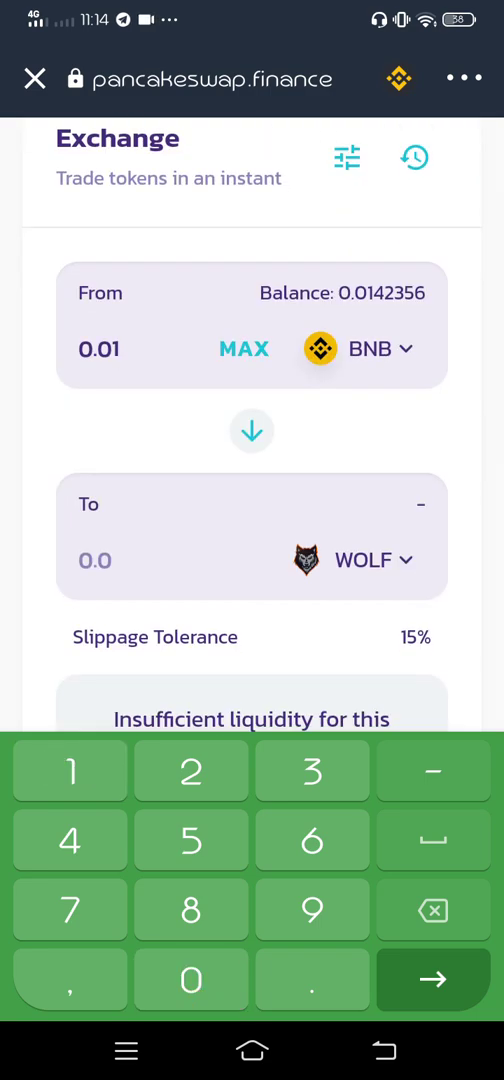
scroll("down", 3)
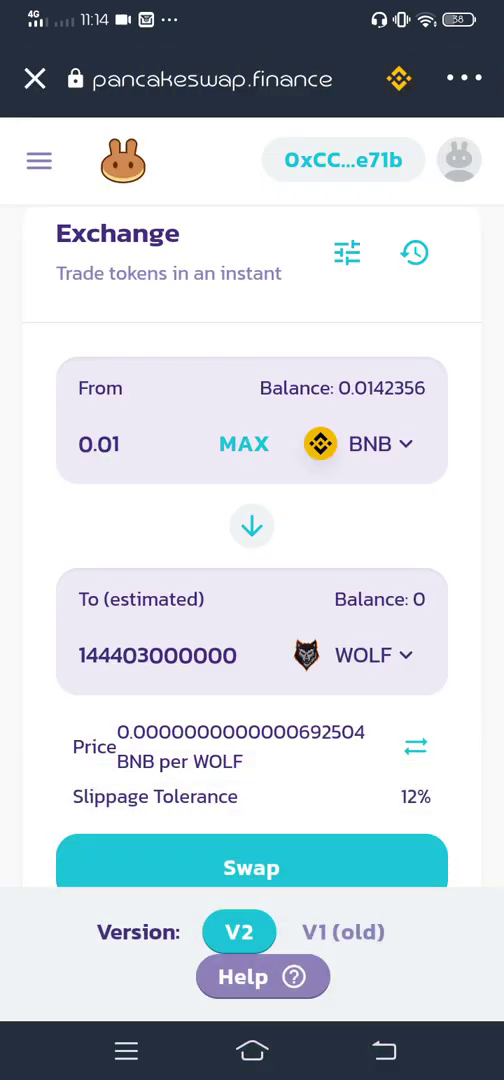
scroll("down", 3)
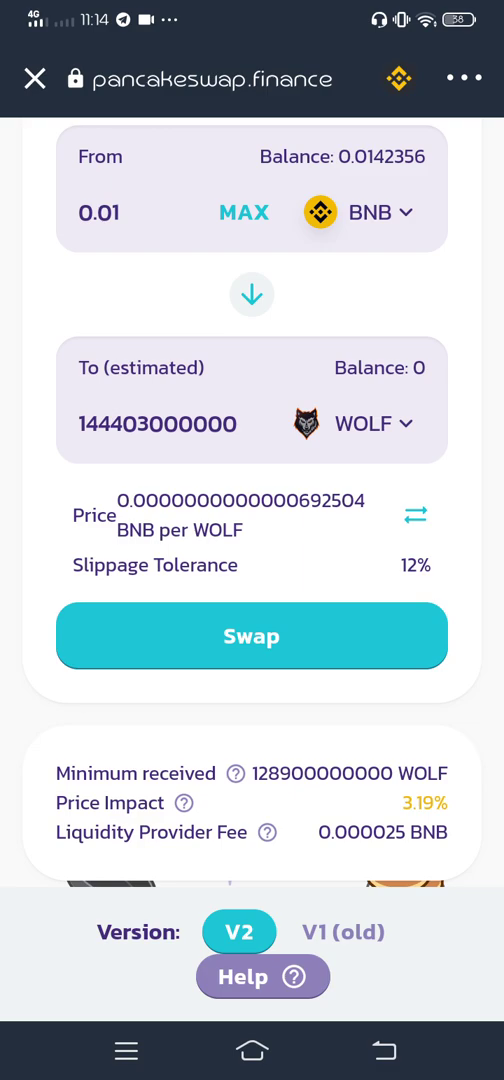
- Review and confirm the 0.01 BNB to WOLF swap, sending it to the wallet
left_click(252, 636)
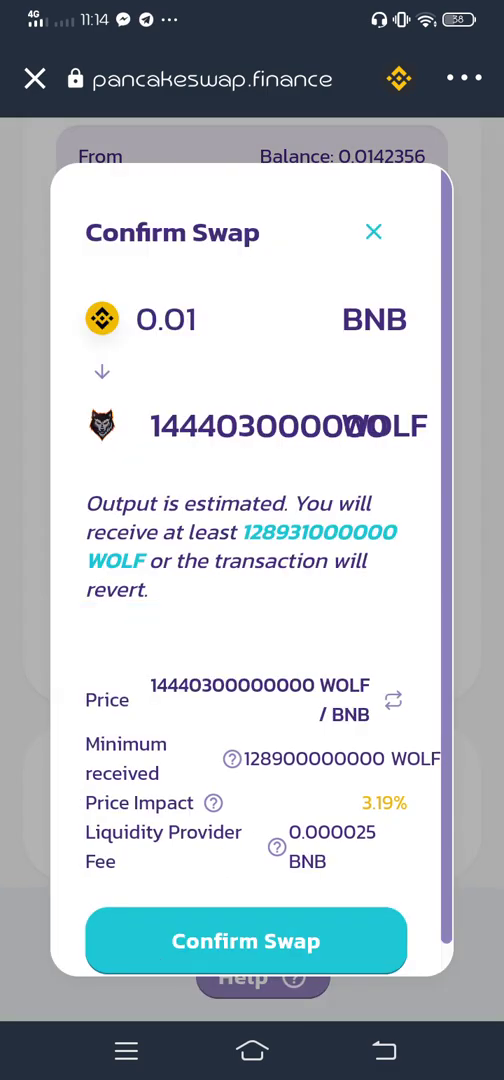
left_click(252, 941)
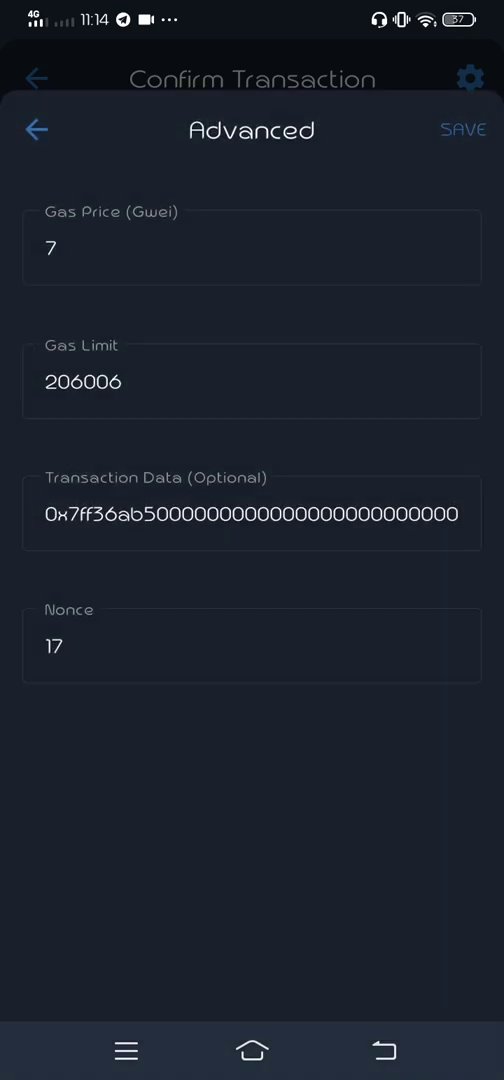
- Raise the transaction gas price so the network fee becomes 0.0025 BNB
left_click(252, 247)
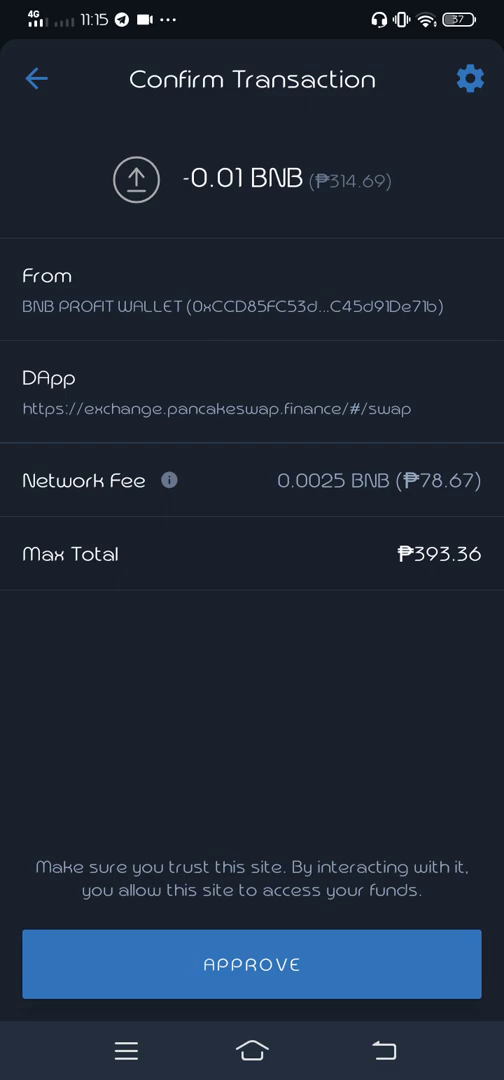
- Approve the swap, dismiss 'Transaction submitted' and close the dApp browser
left_click(252, 963)
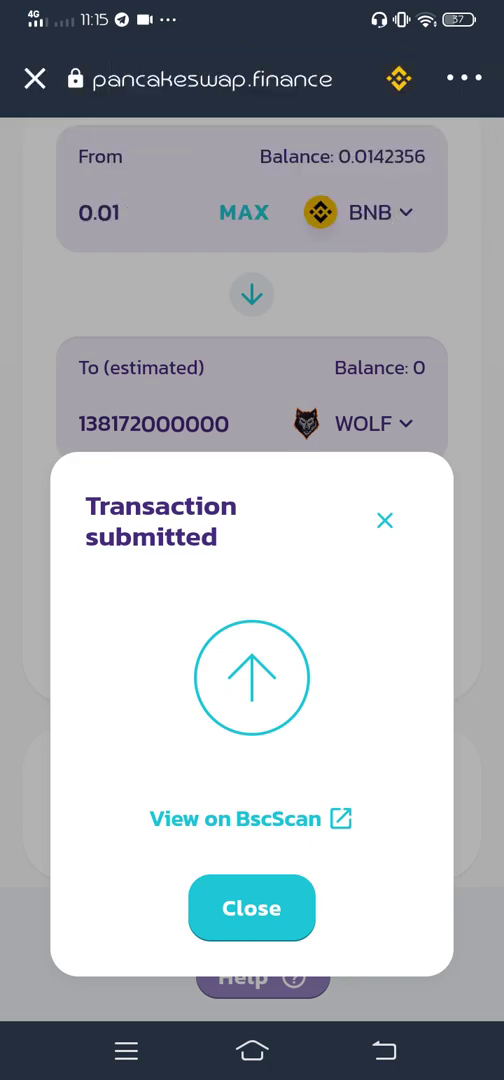
left_click(252, 908)
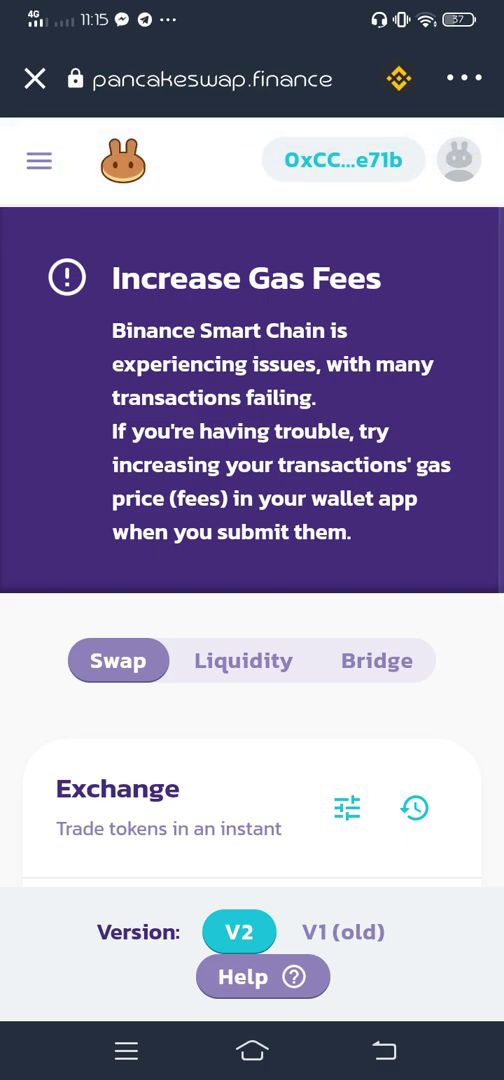
scroll("down", 3)
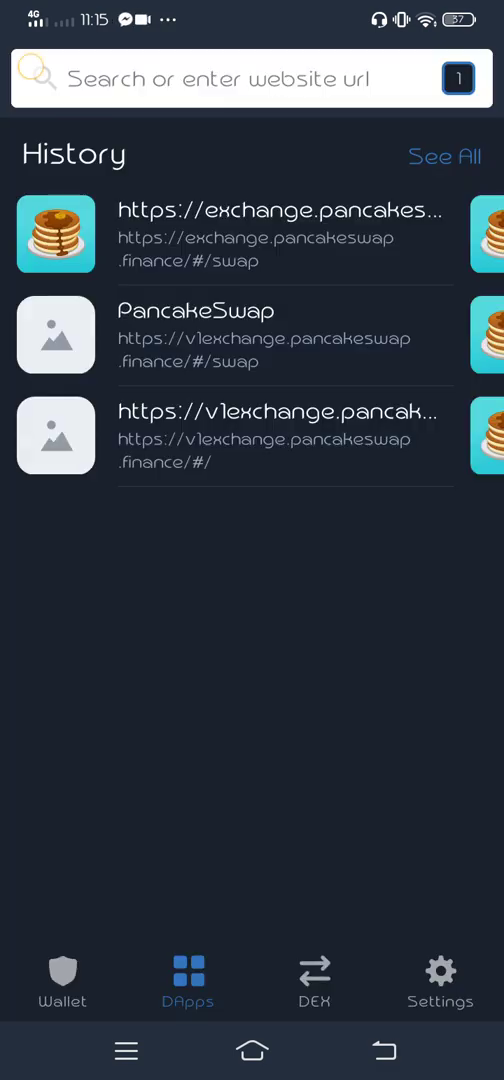
- View the latest Smart Chain Sent record for 0.01 BNB, then back out to the token list
left_click(62, 980)
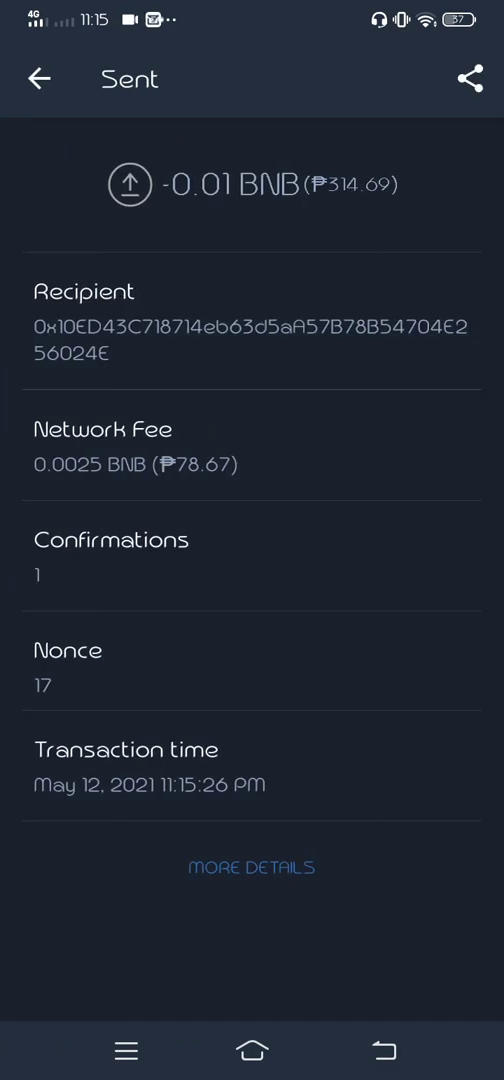
left_click(38, 79)
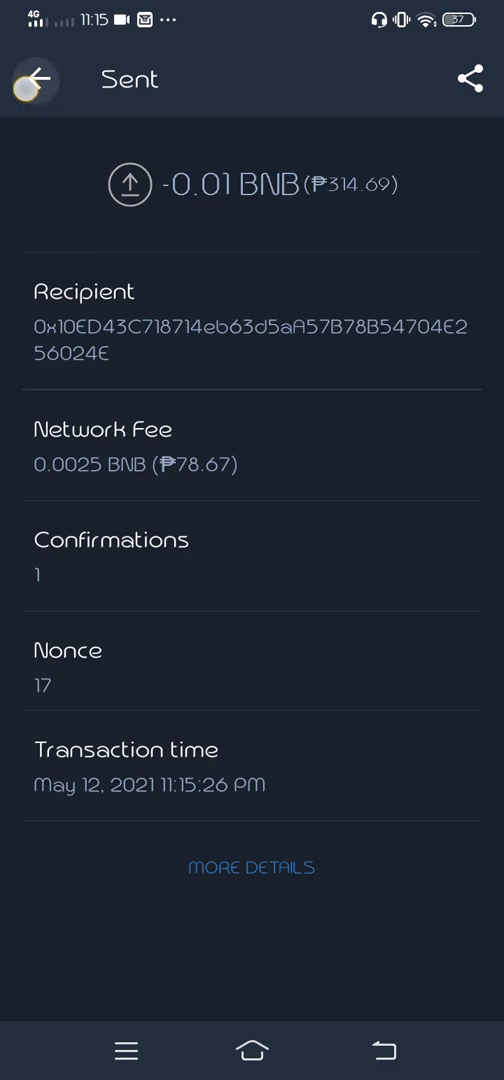
left_click(33, 80)
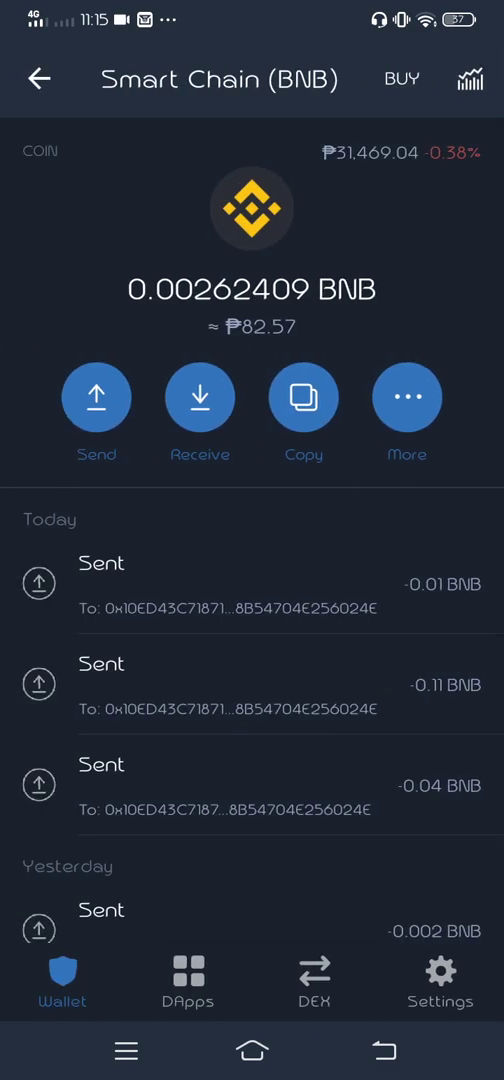
left_click(38, 79)
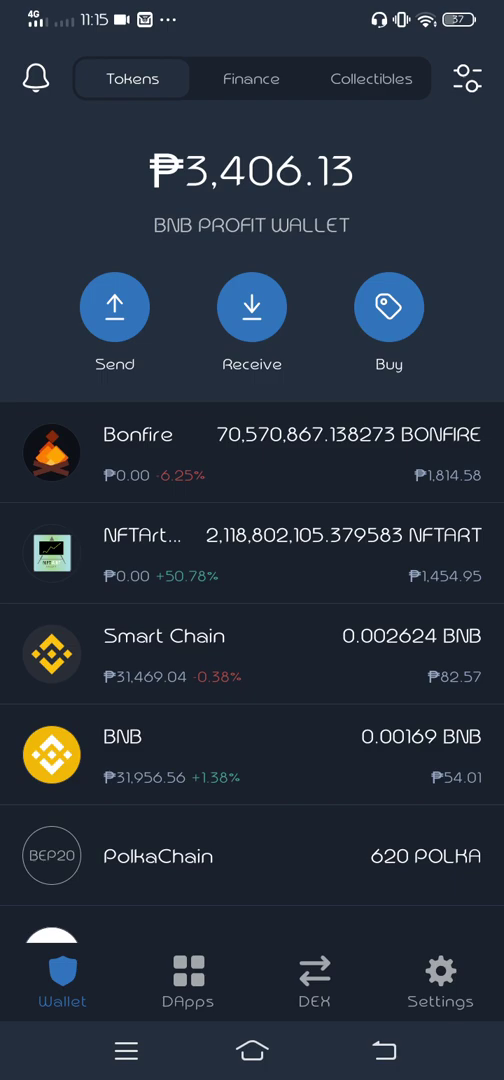
- Open the swap transaction on BscScan via More Details, showing Success status
scroll("down", 3)
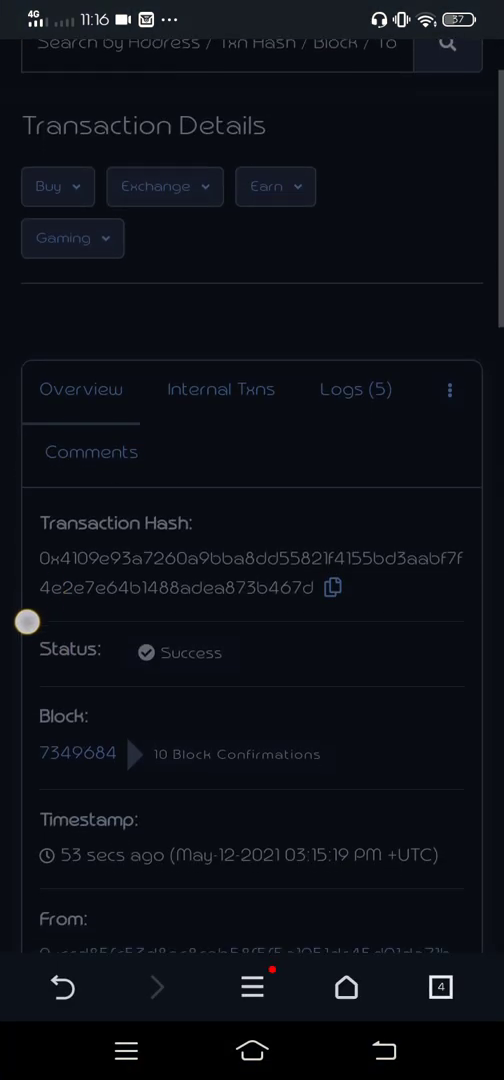
- Scroll BscScan to Tokens Transferred showing about 131 billion WOLF received
scroll("down", 3)
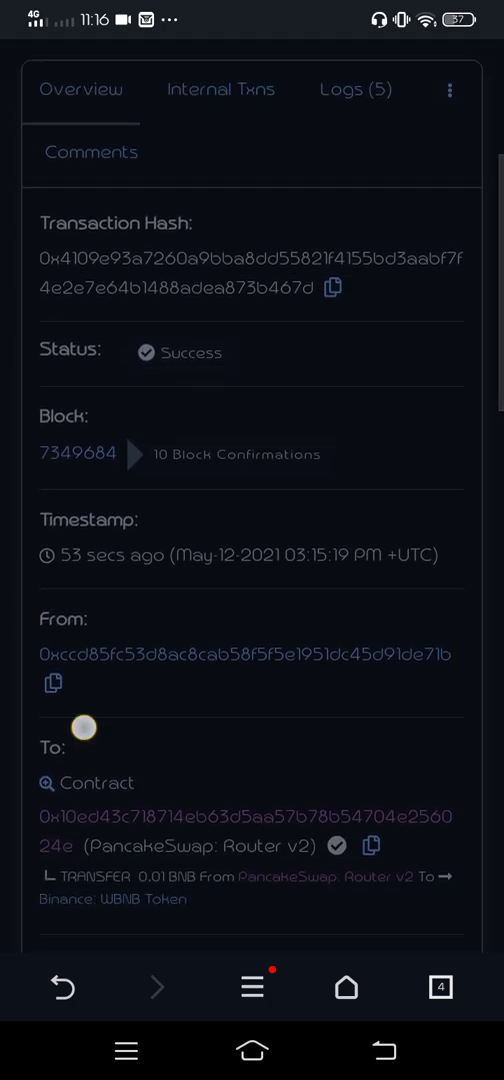
scroll("down", 3)
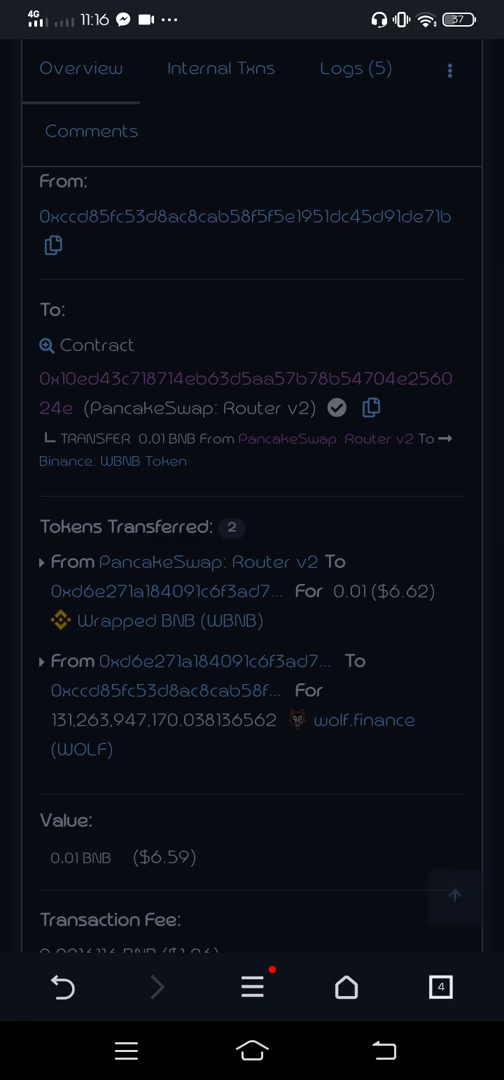
scroll("down", 3)
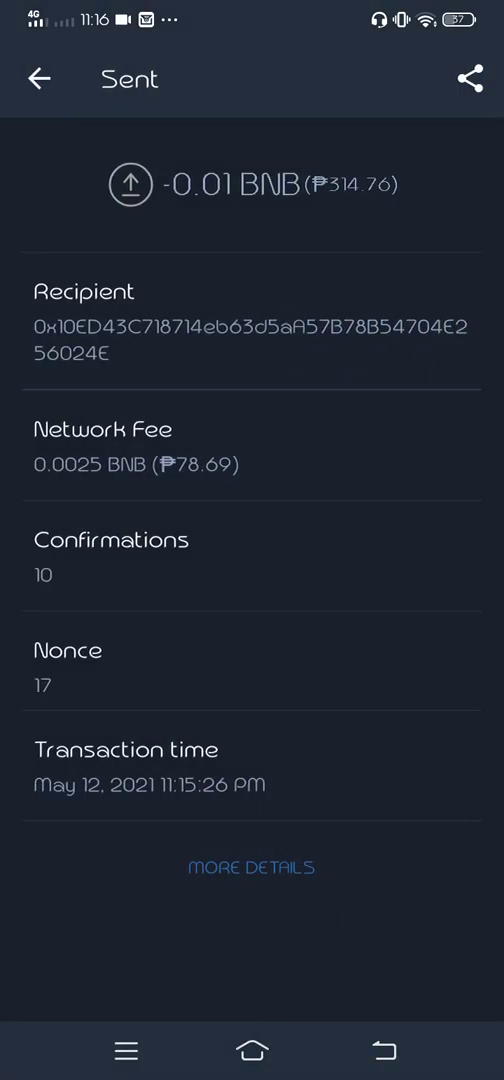
- Back out to the token overview and scroll the BEP20 list past Wrapped BNB
left_click(38, 79)
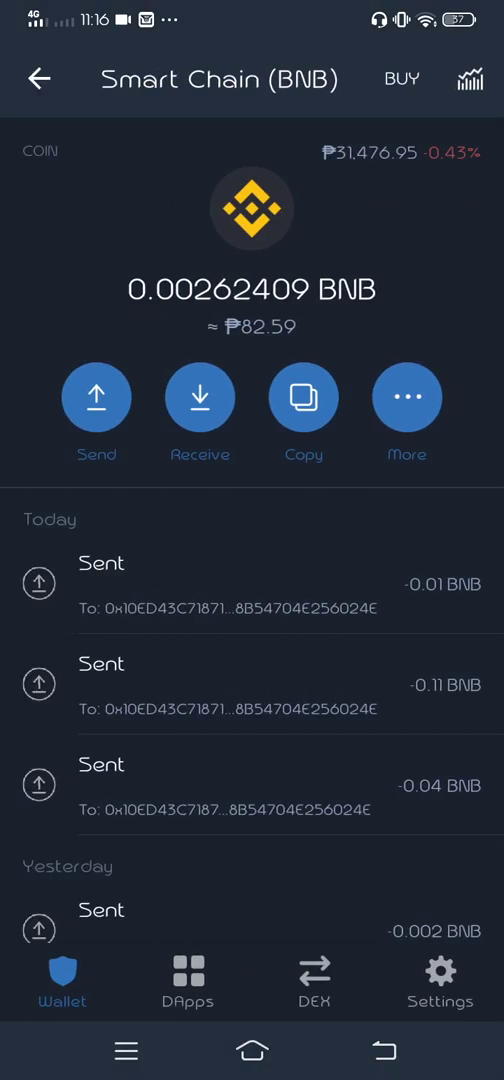
left_click(38, 80)
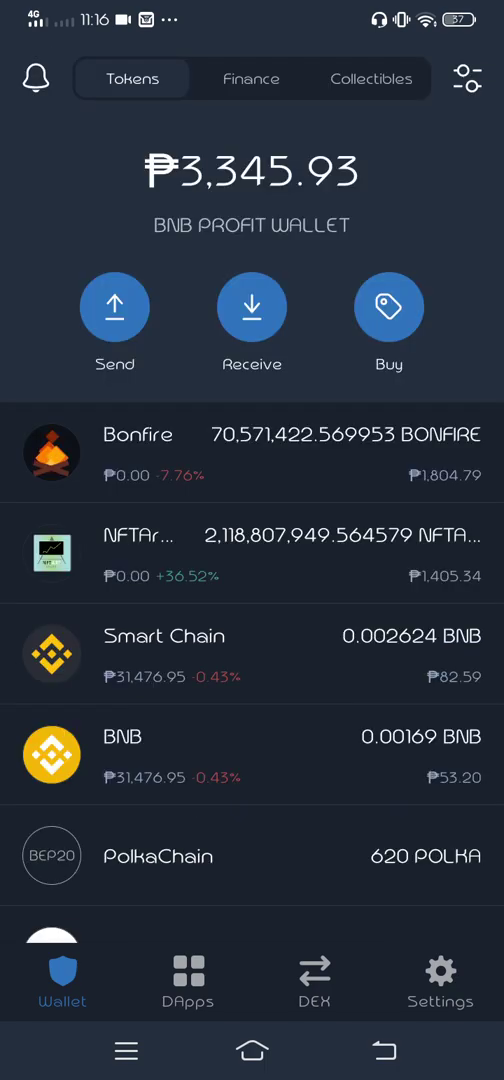
scroll("down", 3)
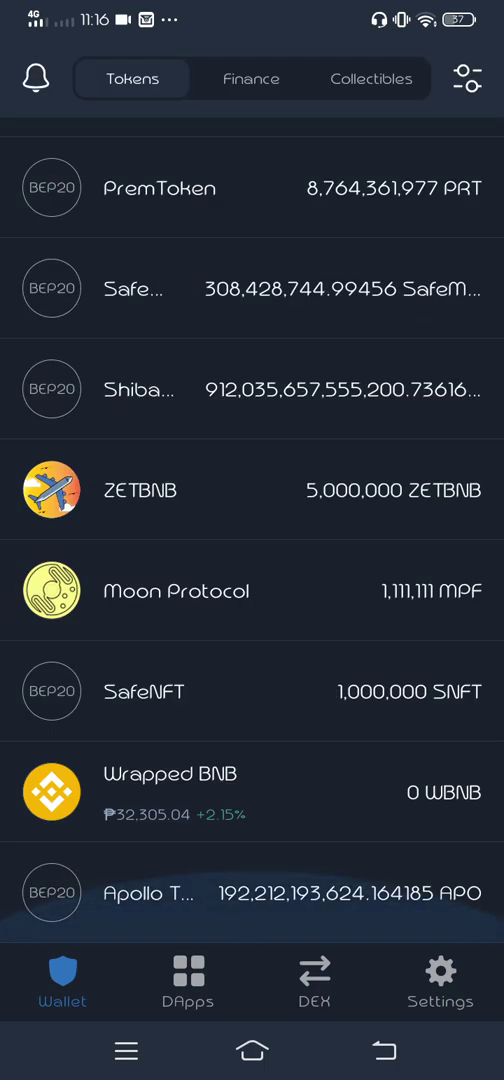